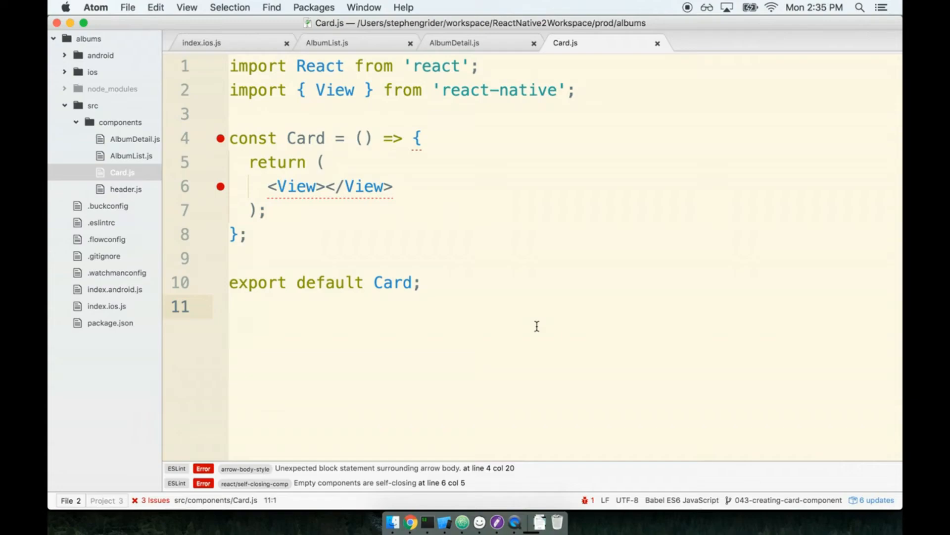
Place the cursor after the Card component and insert blank lines before export default Card
click(230, 307)
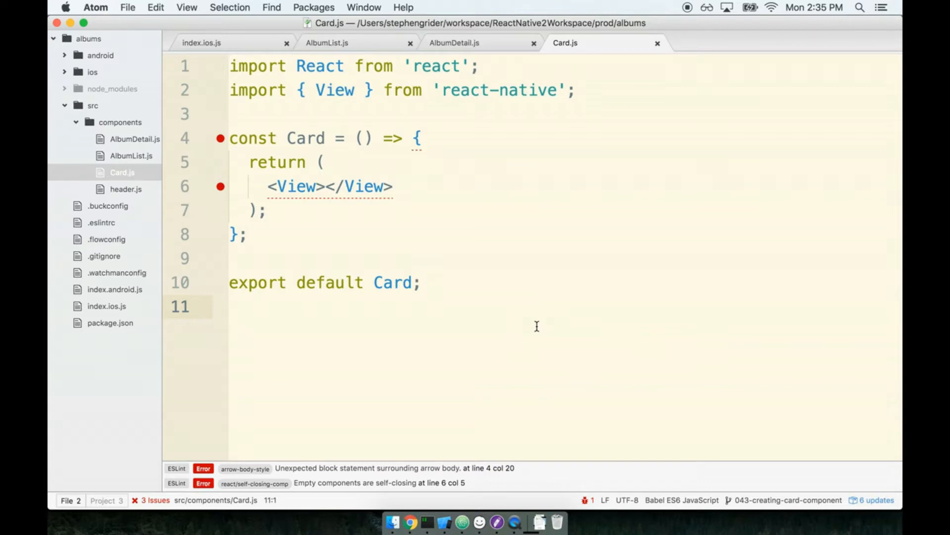
click(228, 306)
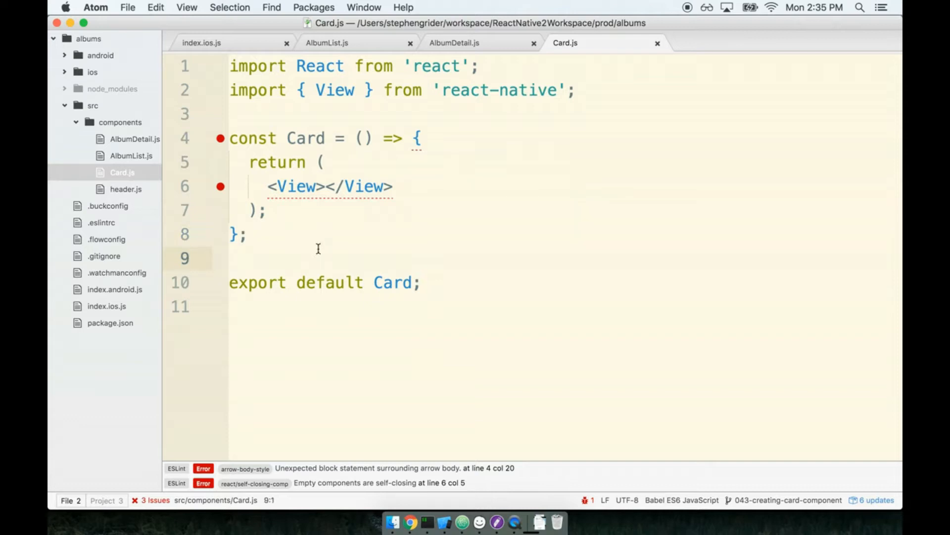
click(243, 258)
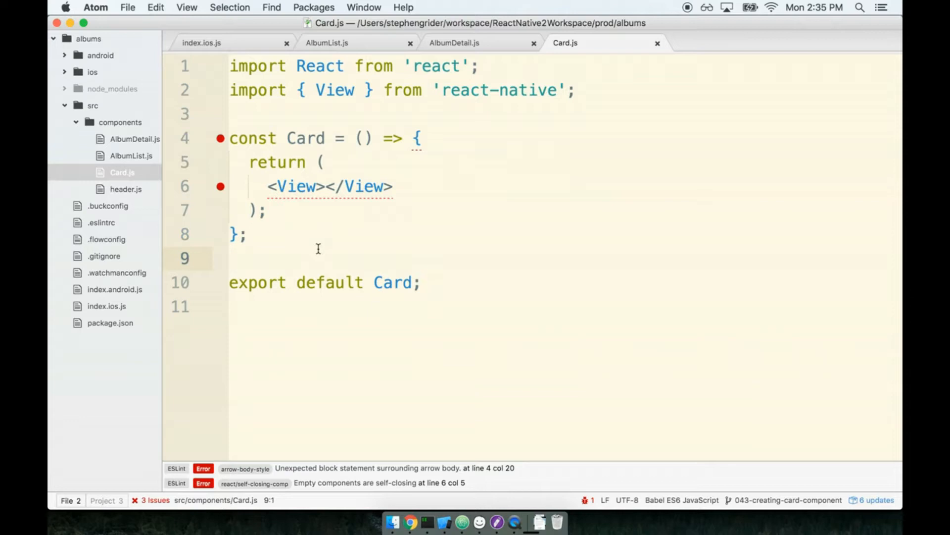
click(231, 257)
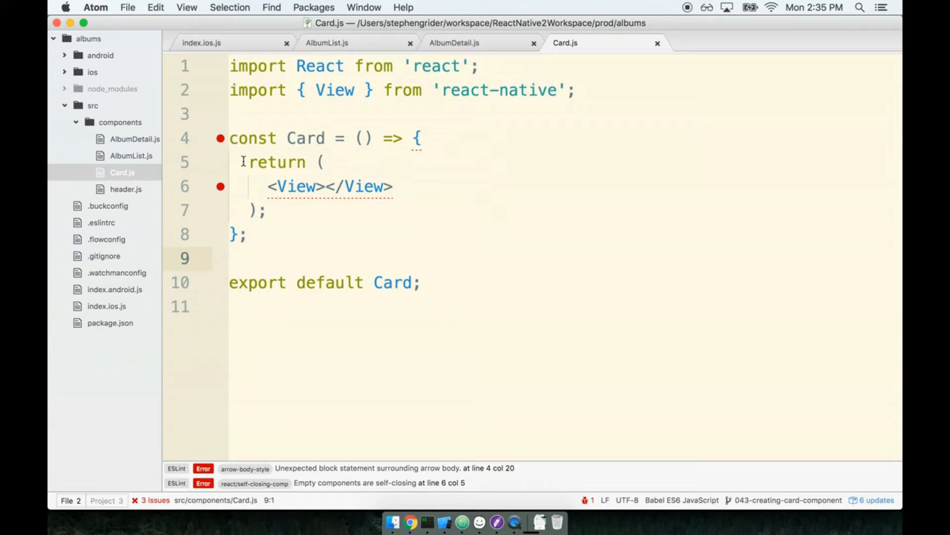
click(422, 236)
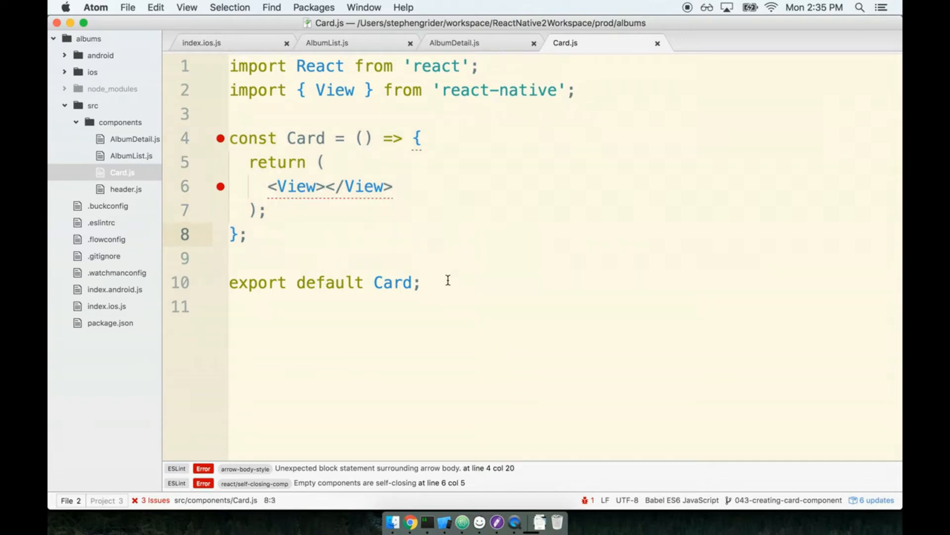
click(245, 235)
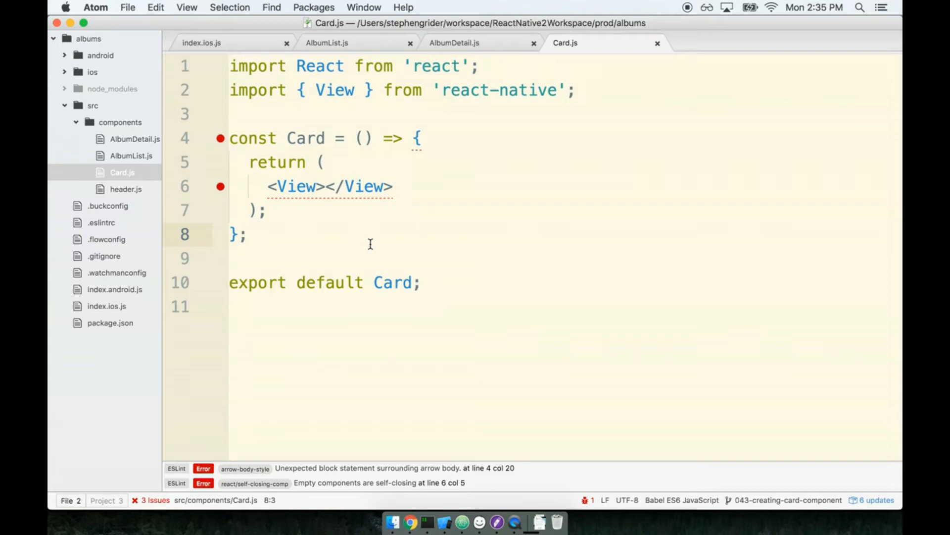
click(245, 235)
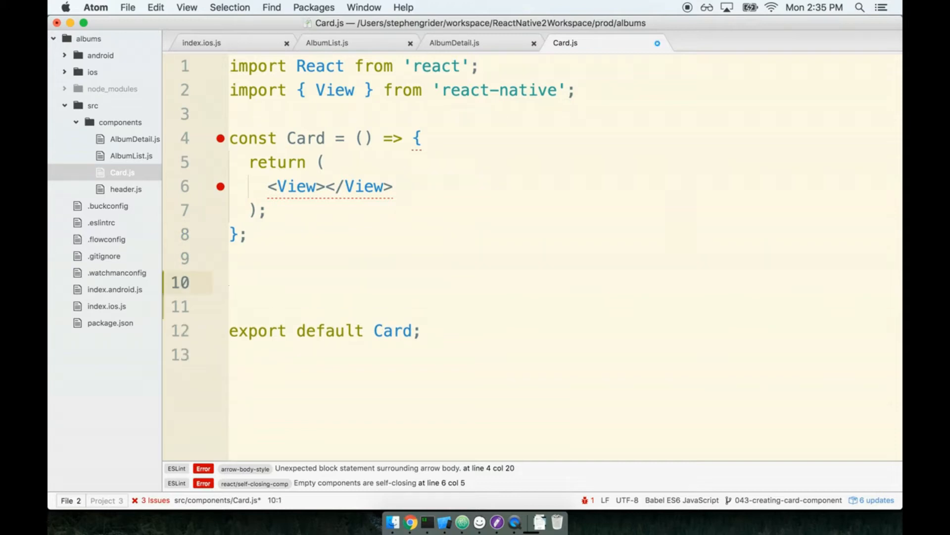
Write const styles = { containerStyle: { } }; above the export line
text(const styles)
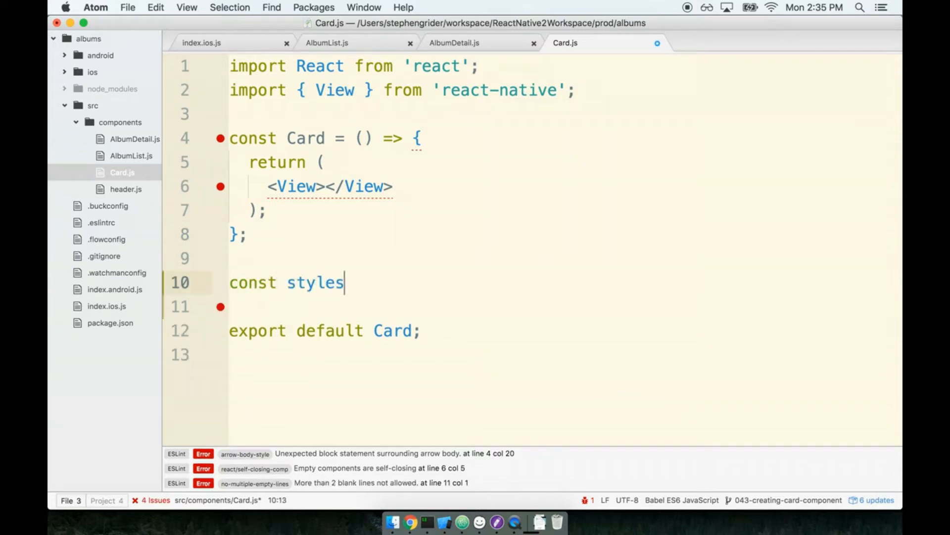
text(= {)
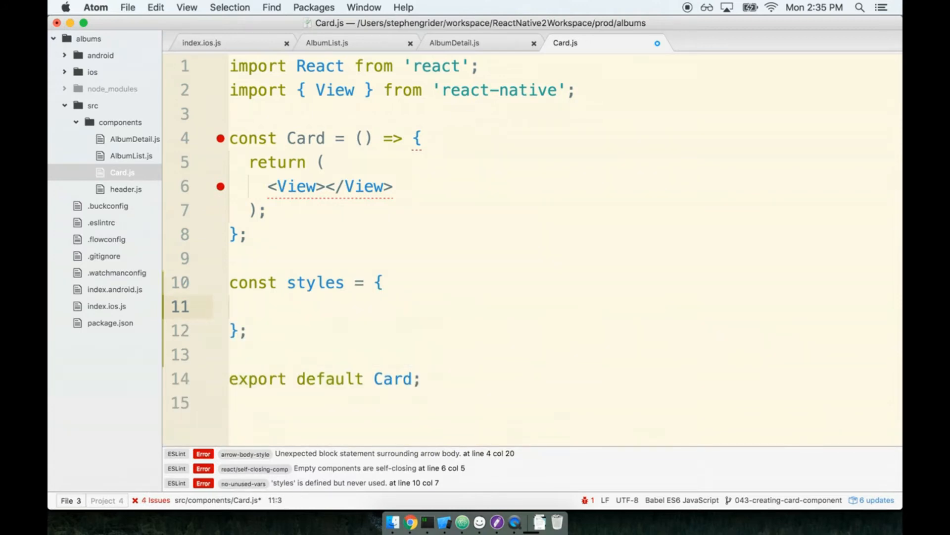
text(c)
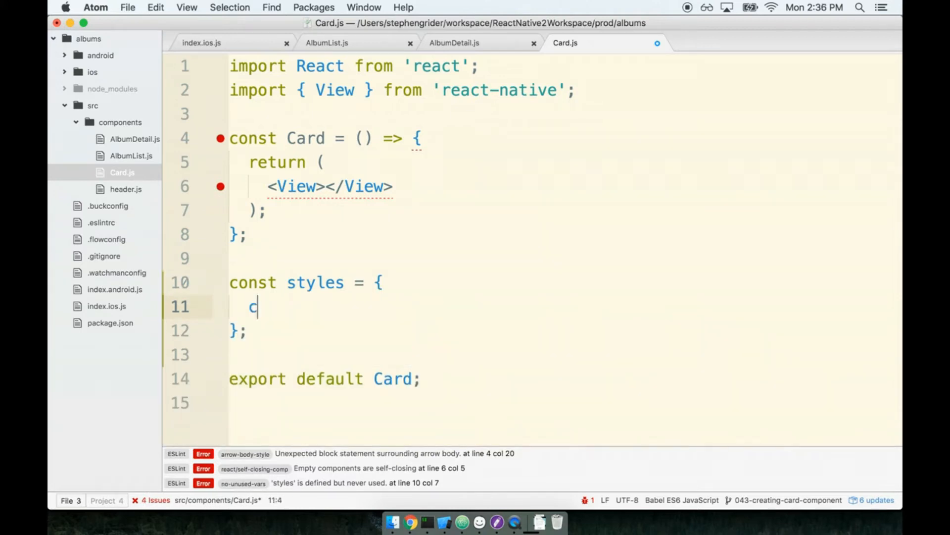
text(ontainerStyle)
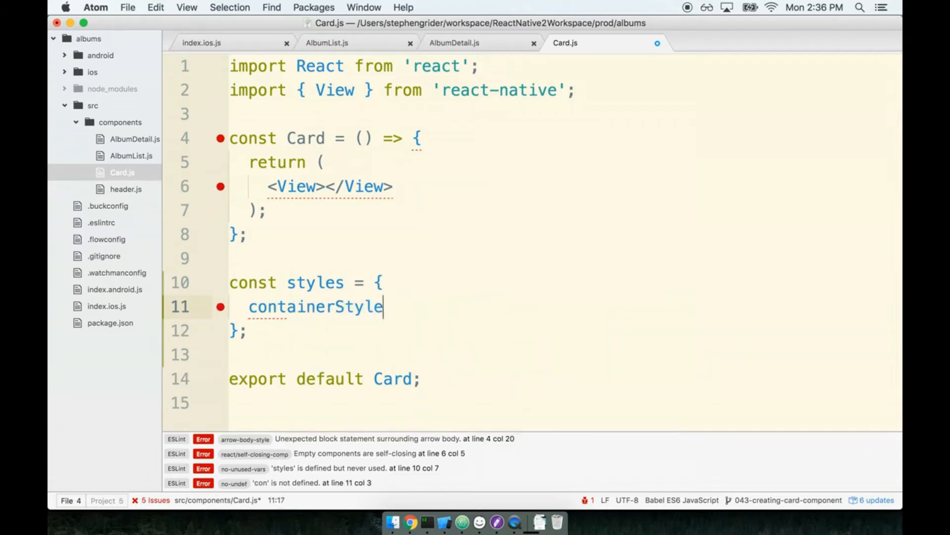
text(: {)
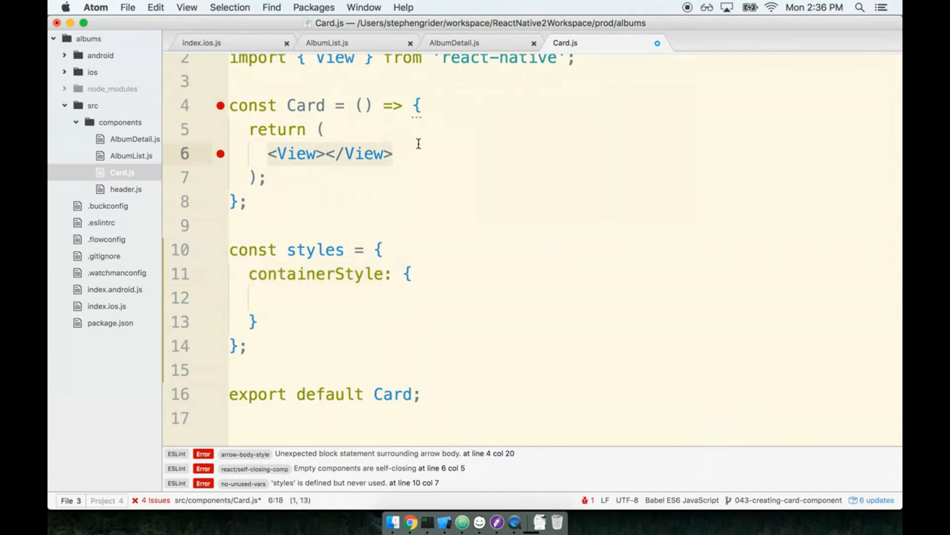
mouse_move(263, 154)
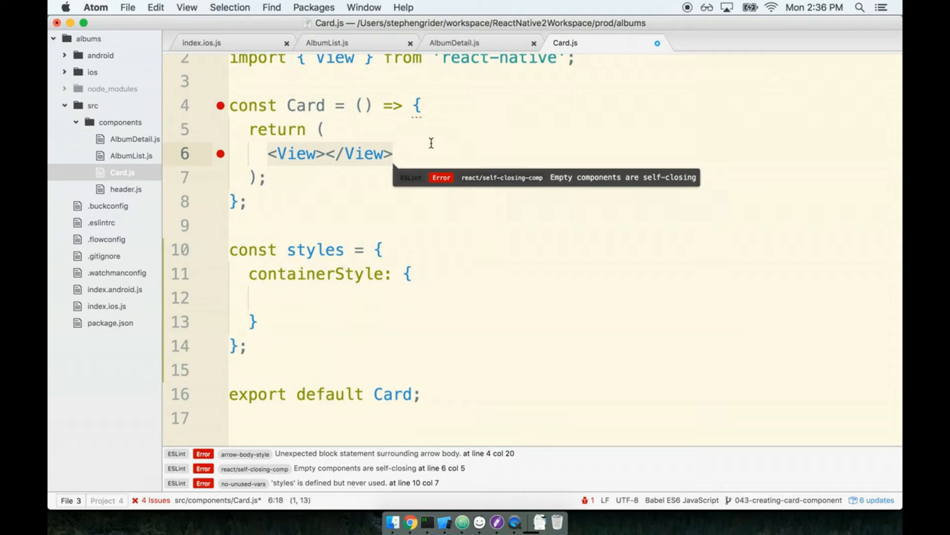
mouse_move(320, 149)
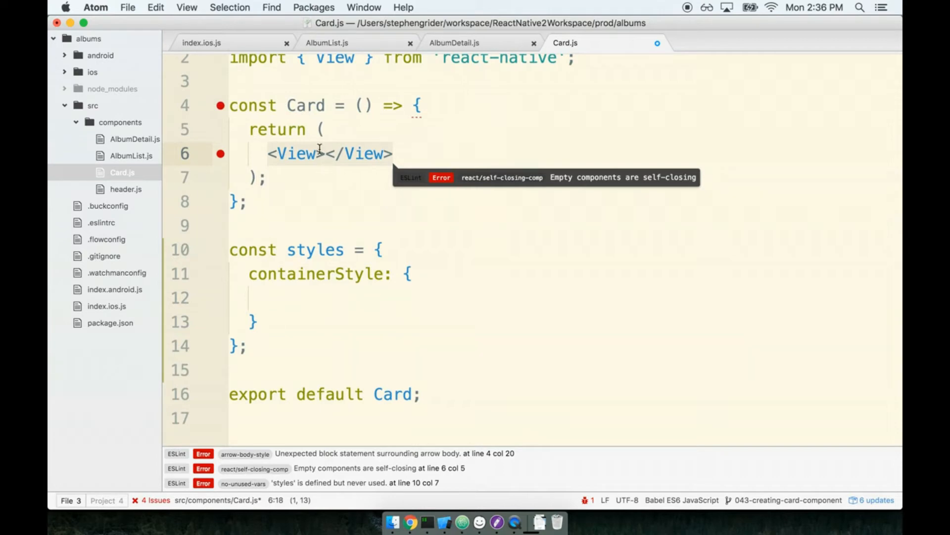
mouse_move(329, 273)
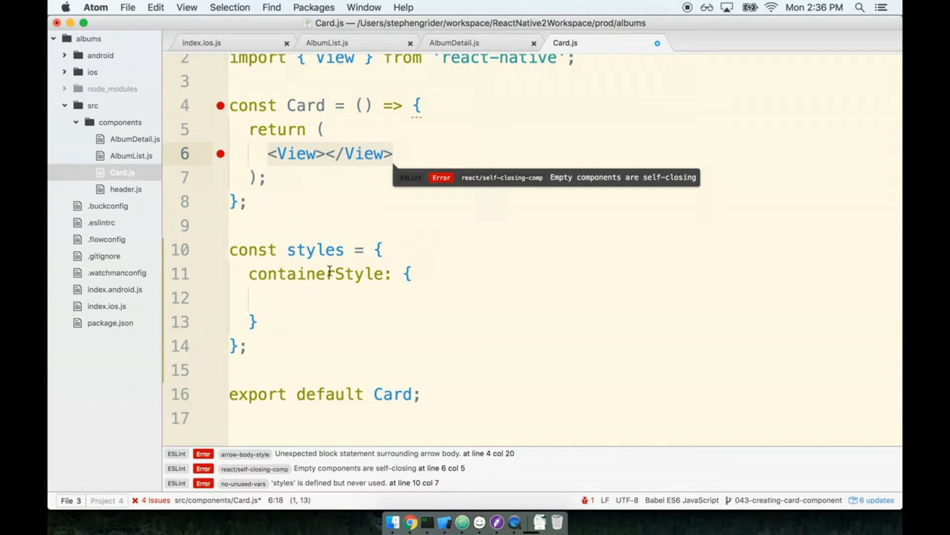
click(266, 273)
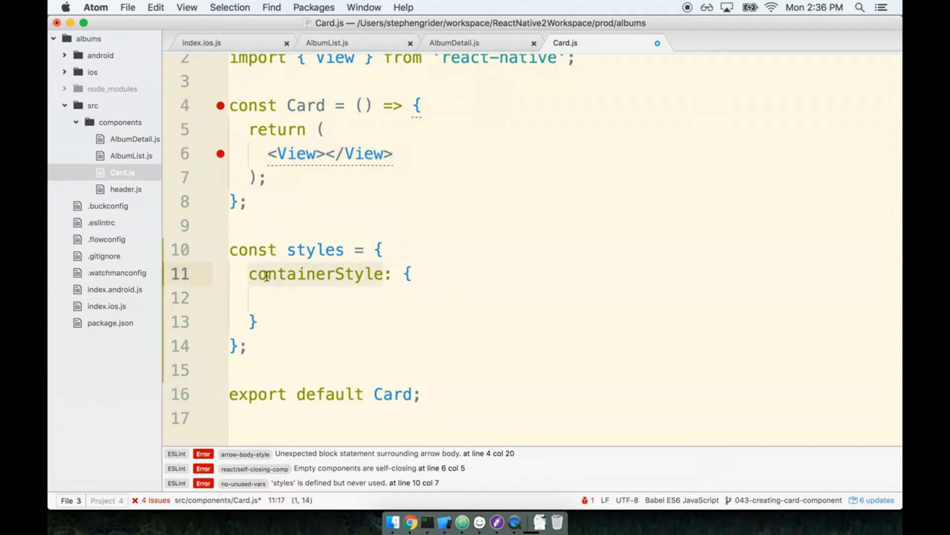
click(402, 297)
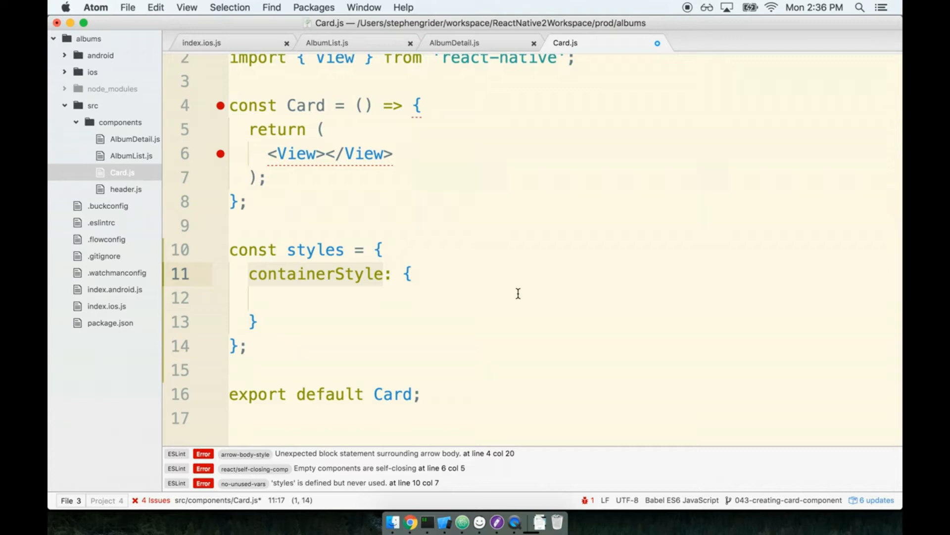
click(337, 274)
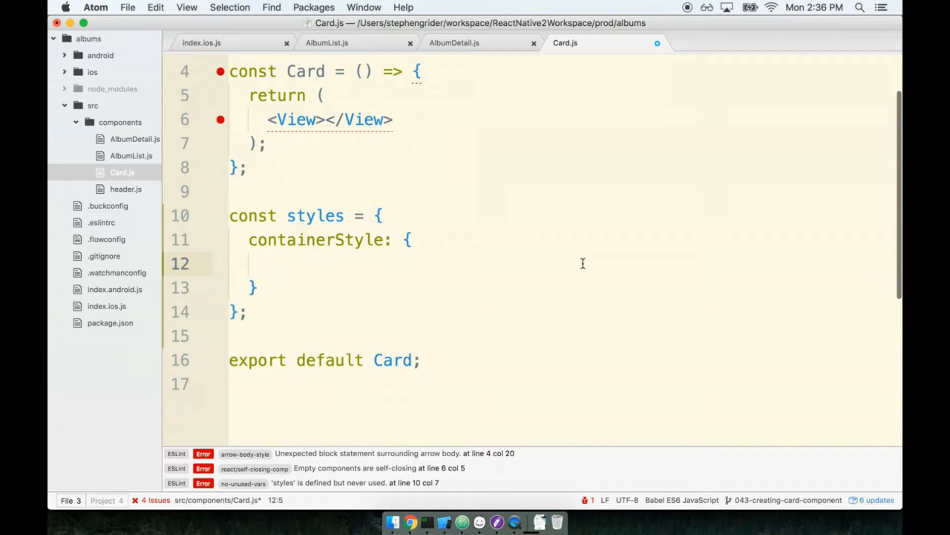
Add borderWidth: 1 and borderRadius: 2 to containerStyle
text(border)
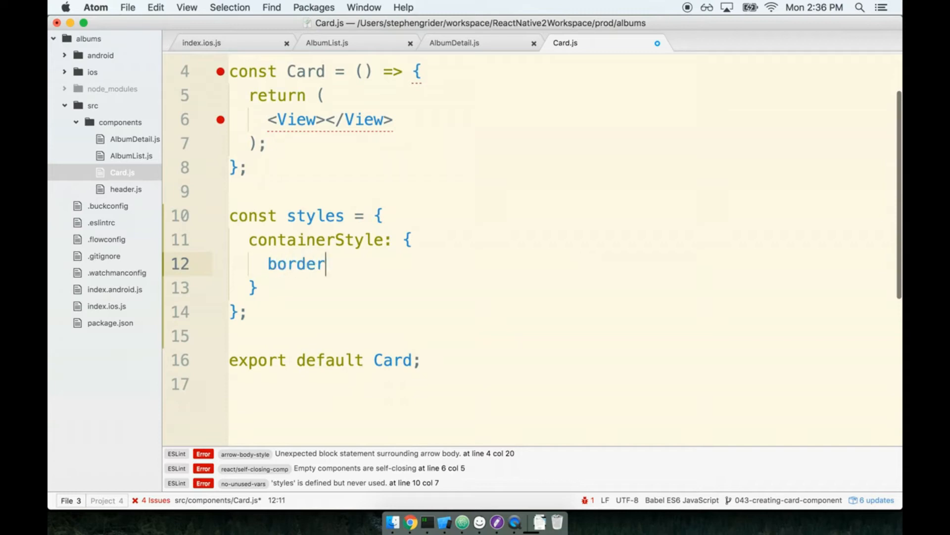
text(Width:)
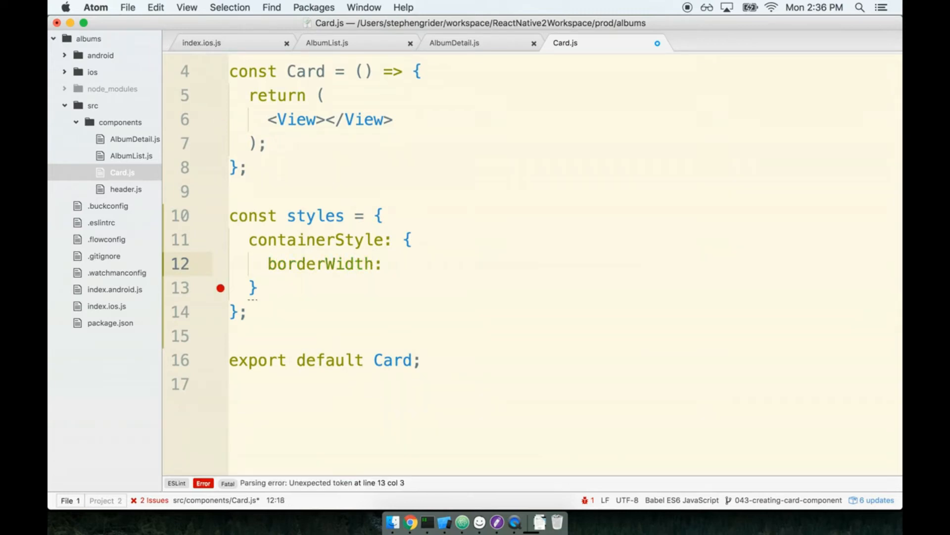
text(1,)
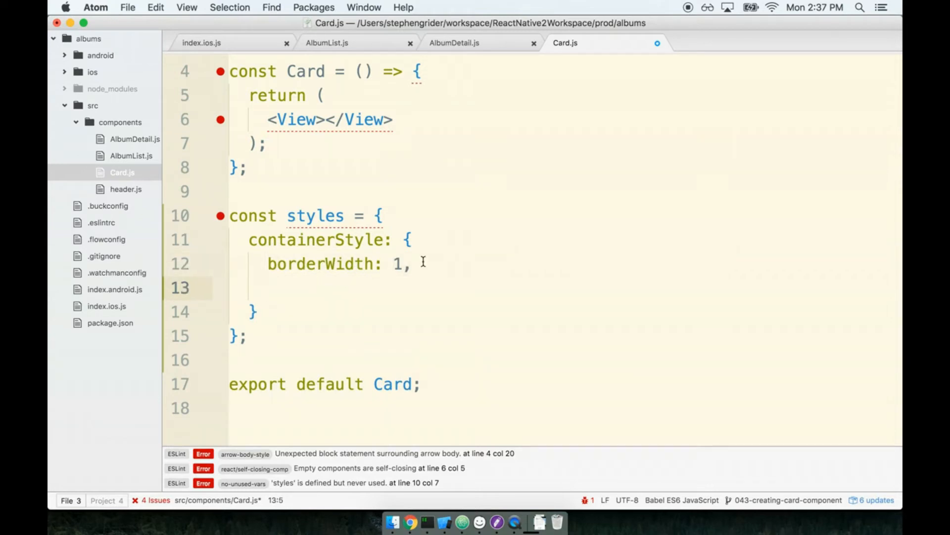
text(borde)
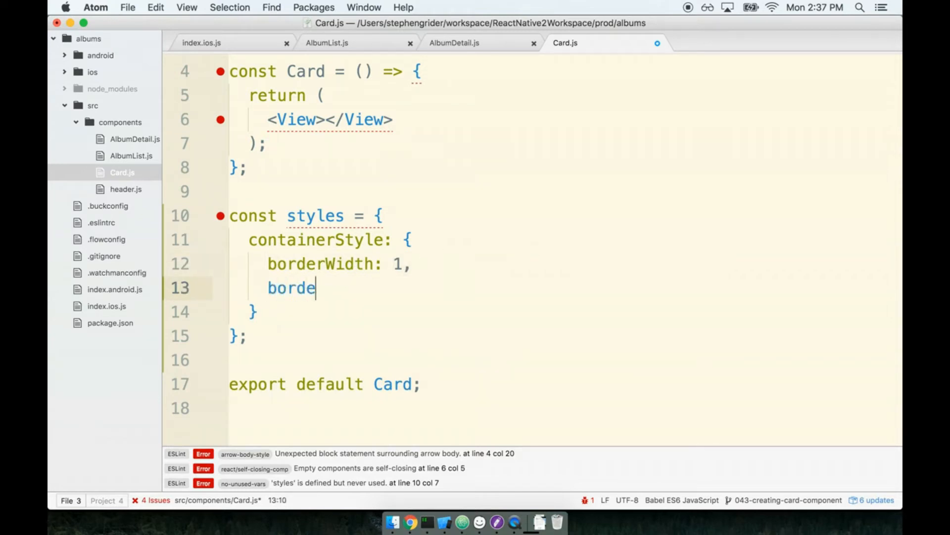
text(rRadius: 2,)
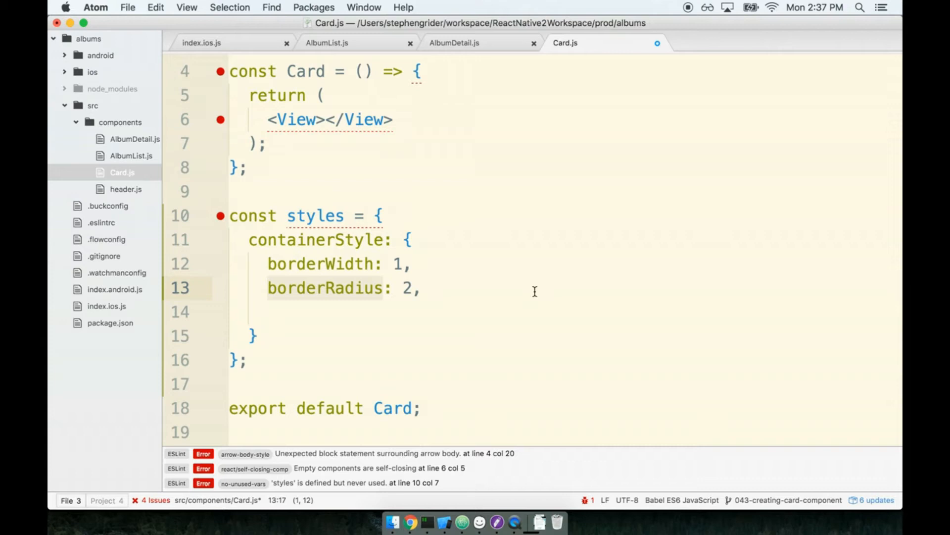
Add borderColor: '#ddd' and borderBottomWidth: 0 to containerStyle
text(border)
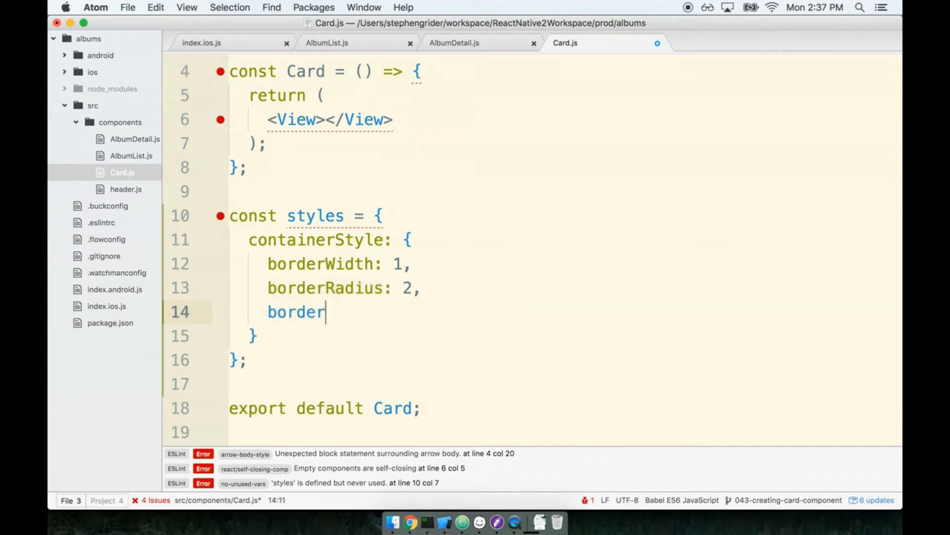
text(Color: '#')
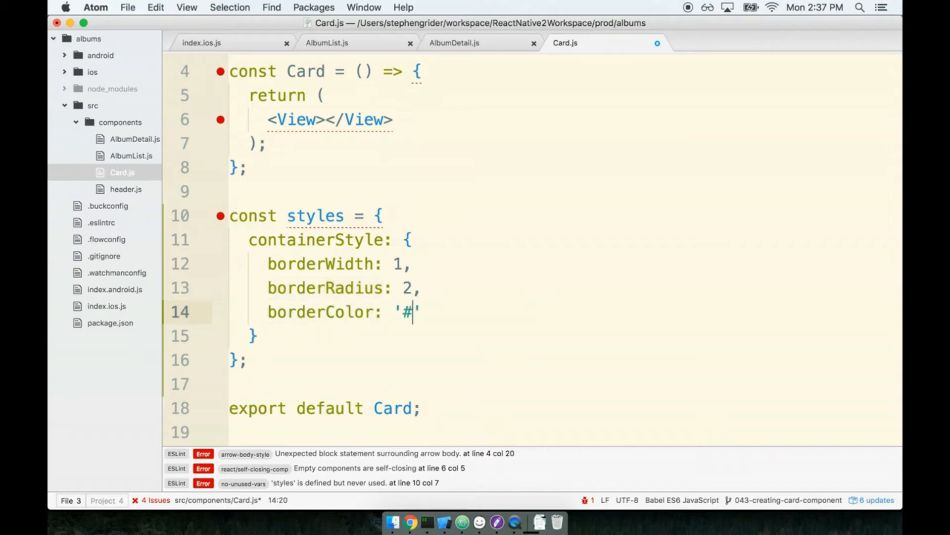
text(ddd',)
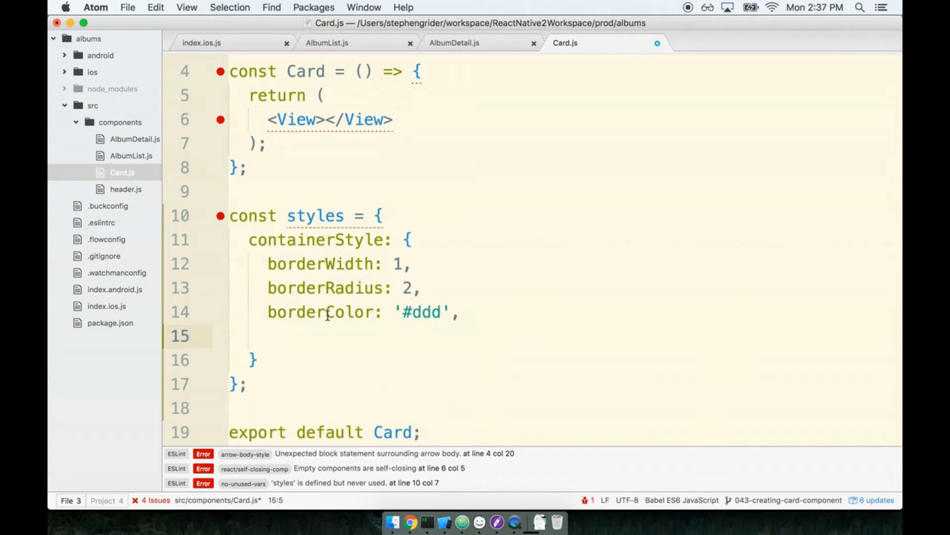
click(475, 312)
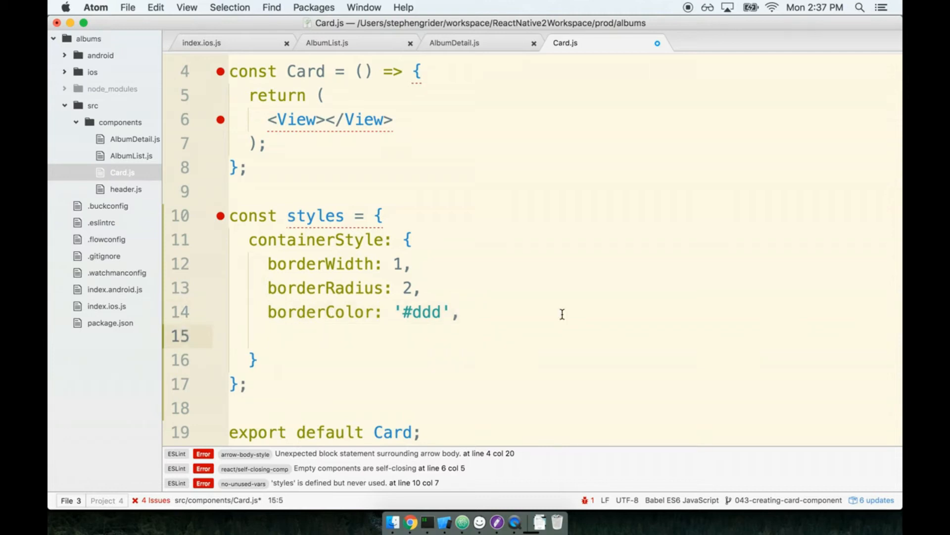
text(border)
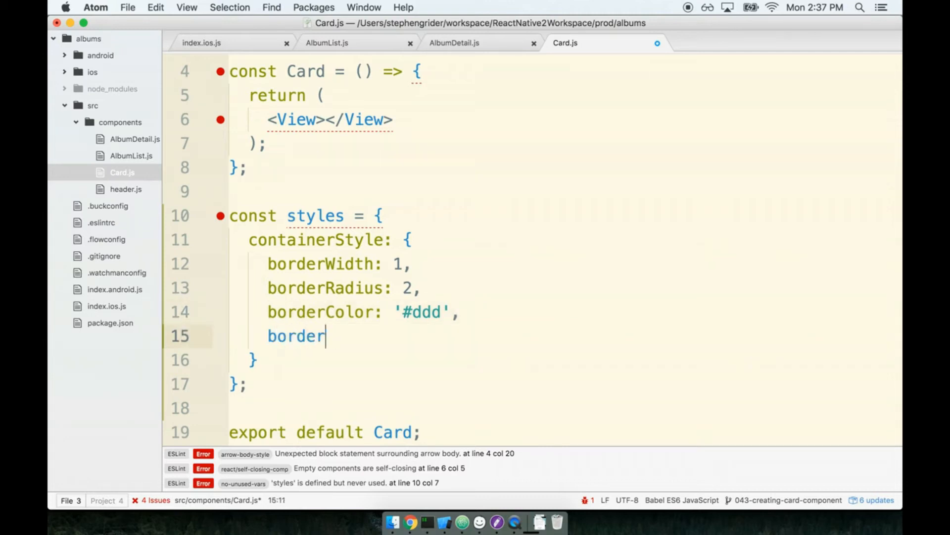
text(BottomWidth:)
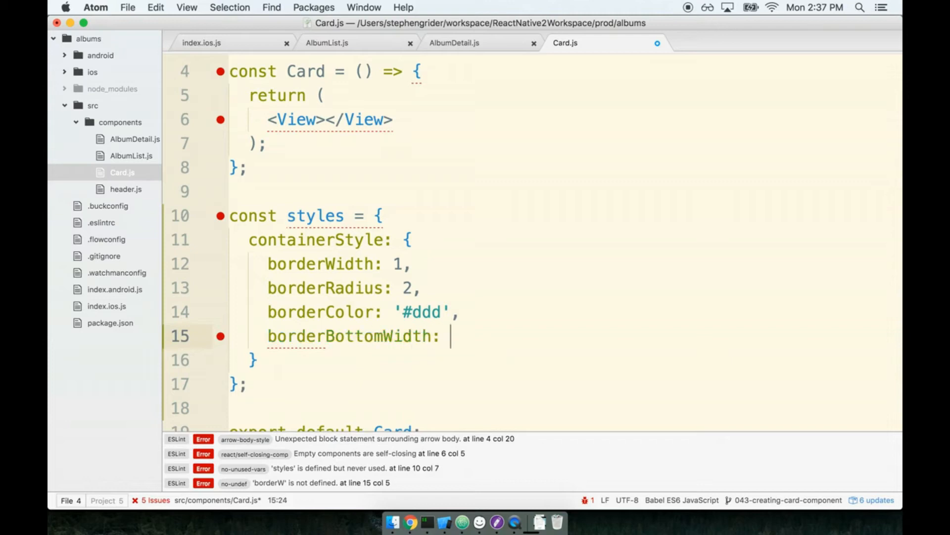
text(0,)
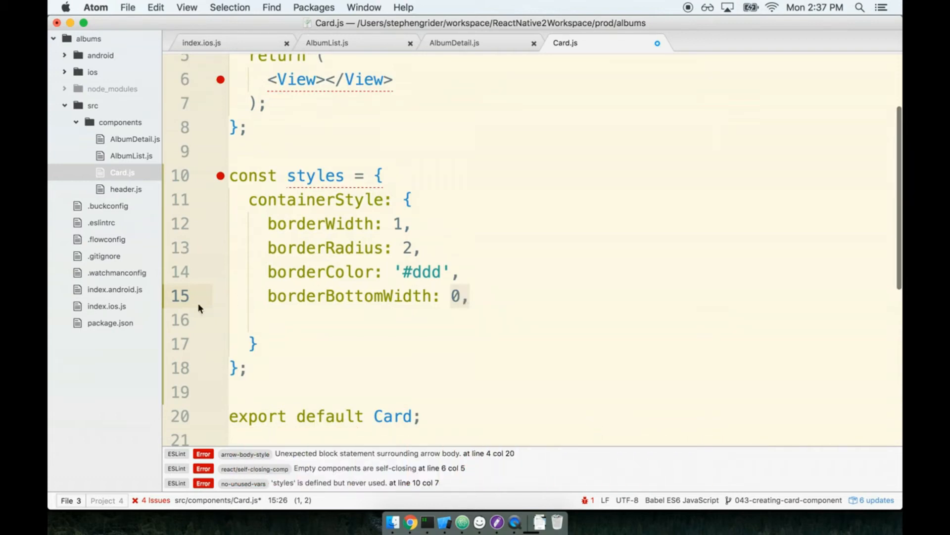
Add shadowColor: '#000' and shadowOffset: { width: 0, height: 2 } to containerStyle
click(453, 296)
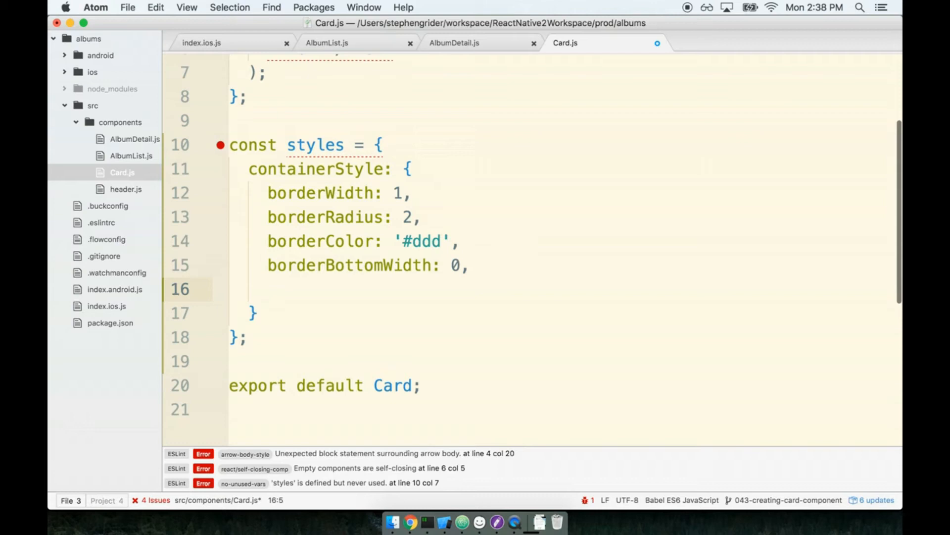
text(shadowCol)
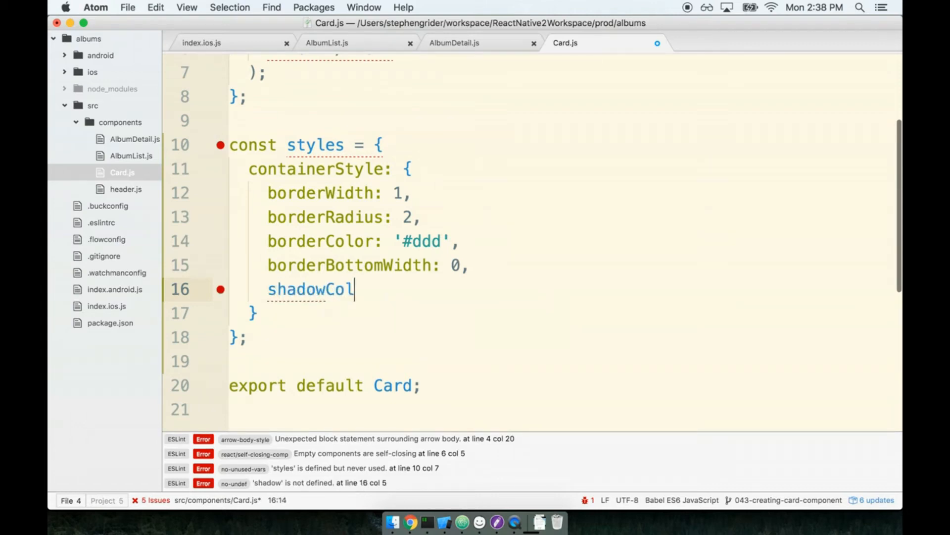
text(or: '#000')
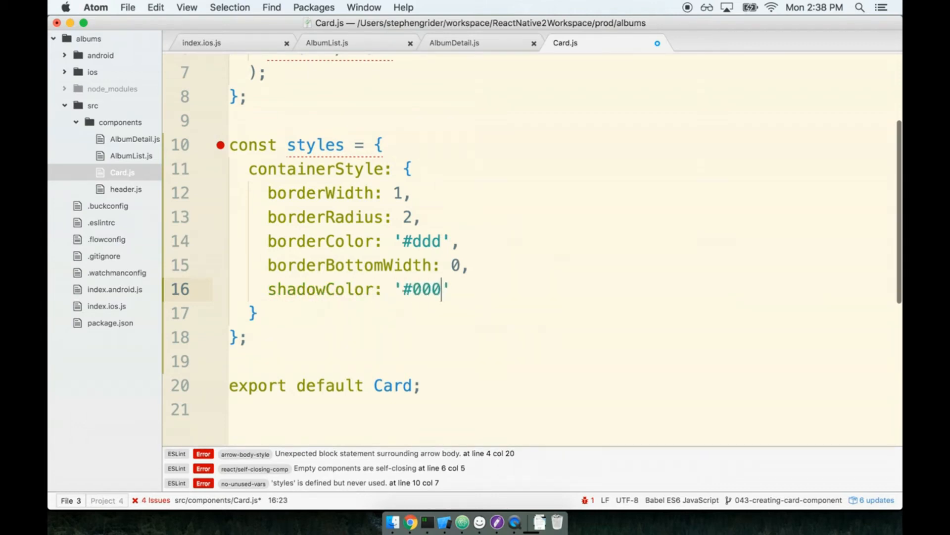
key(enter)
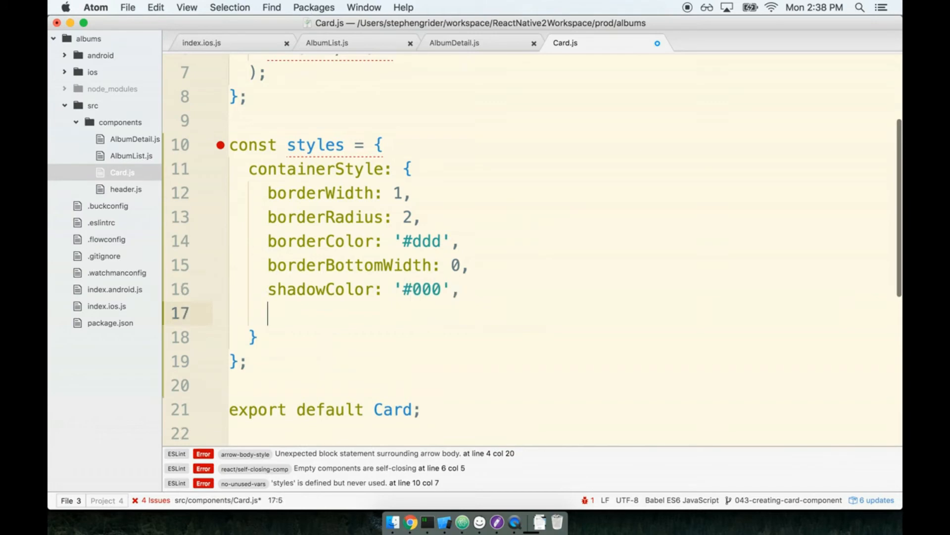
text(shadowOffset: { width:)
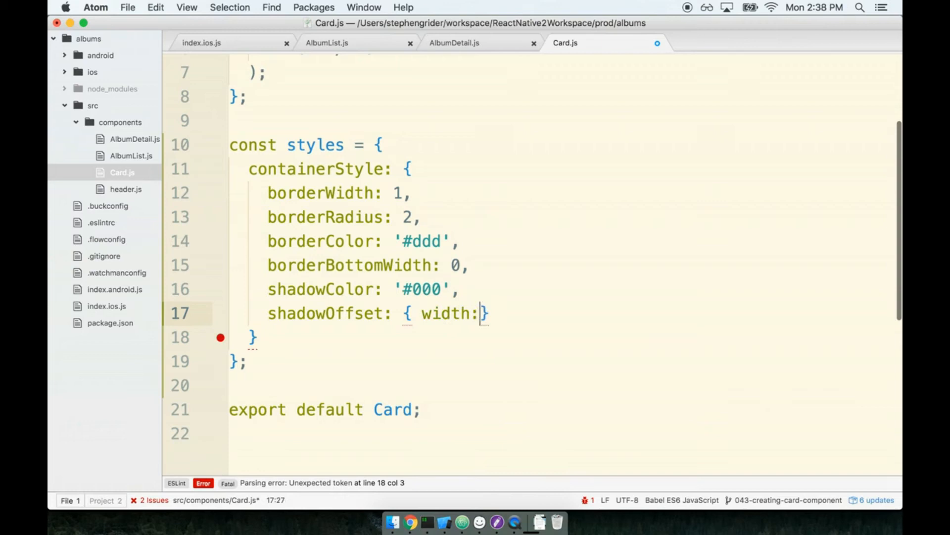
text(0, height: 2)
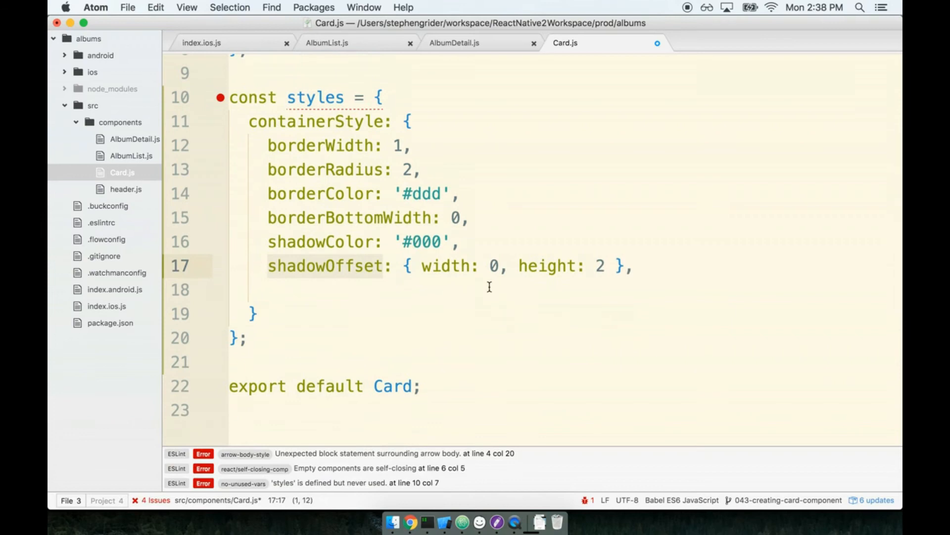
mouse_move(424, 265)
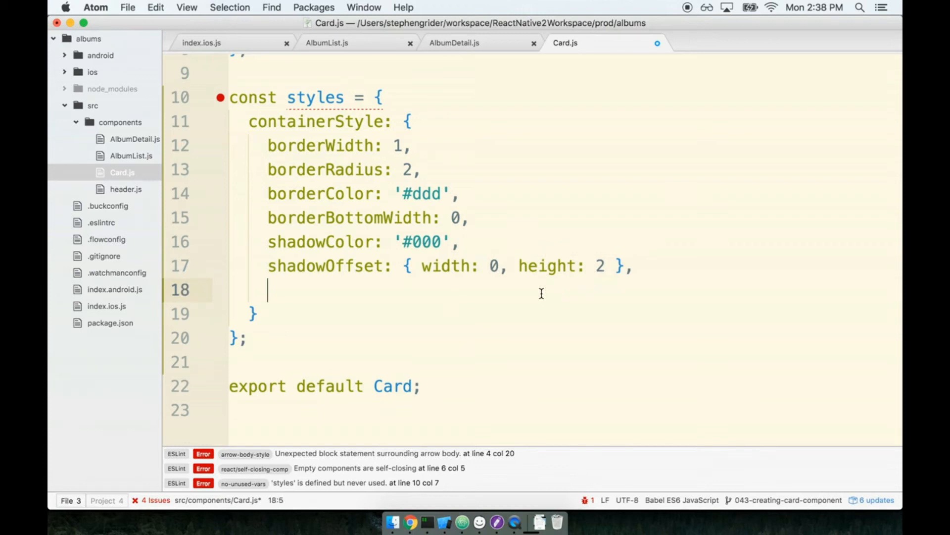
Add shadowOpacity: 0.1 and begin the next shadow property
text(shadowO)
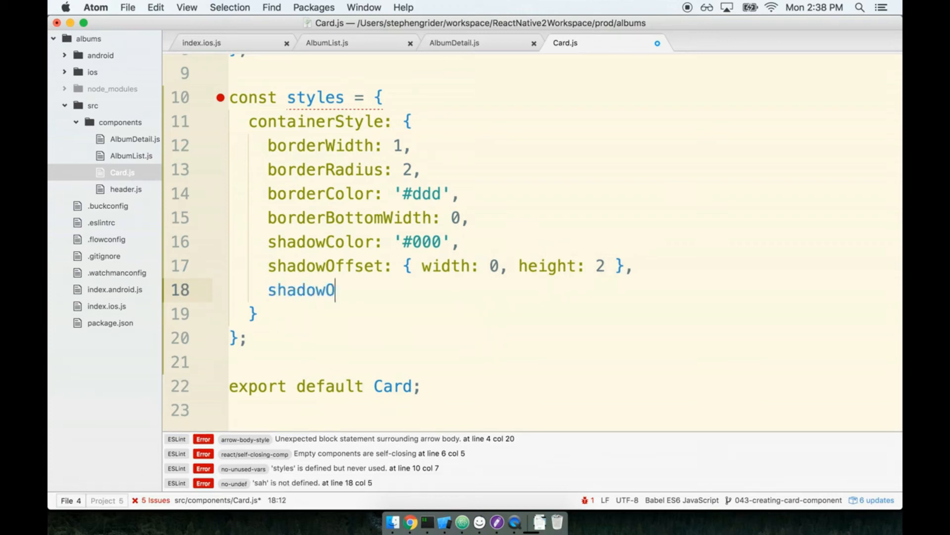
text(pacity: 0.1,)
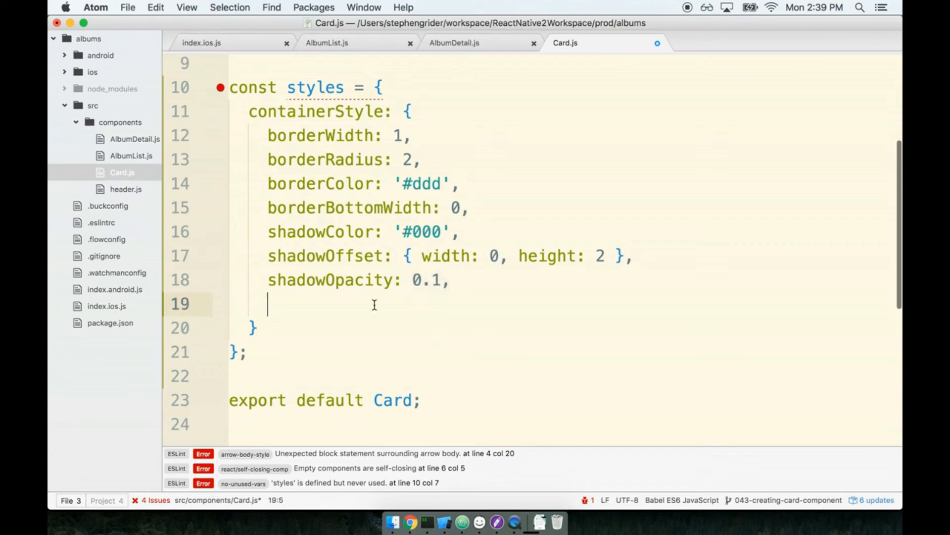
text(sha)
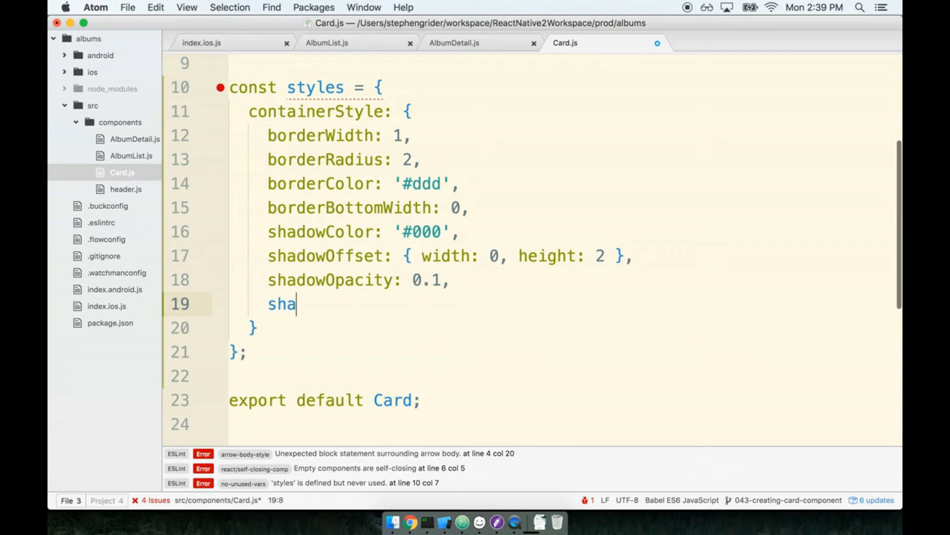
Finish shadowRadius: 2, then highlight it against borderRadius for comparison
text(dowRadius: 2,)
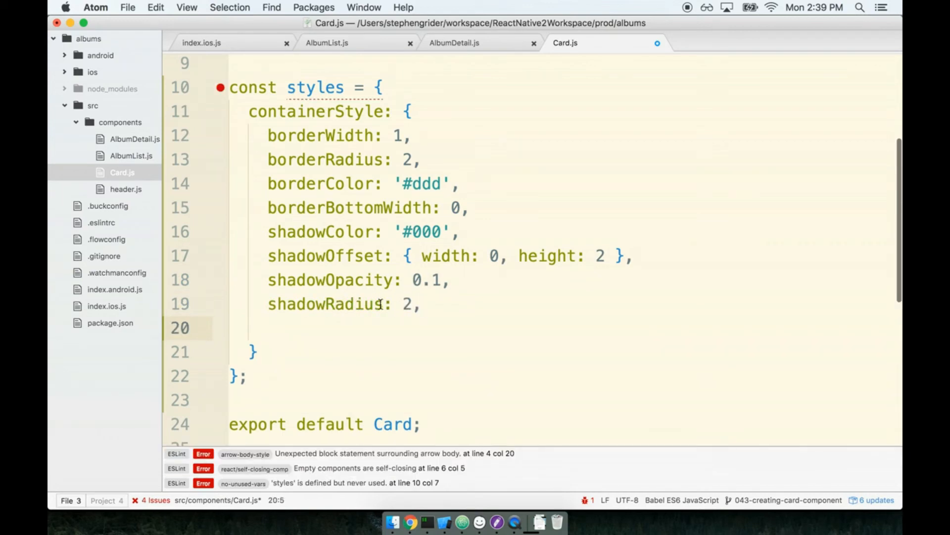
double_click(324, 304)
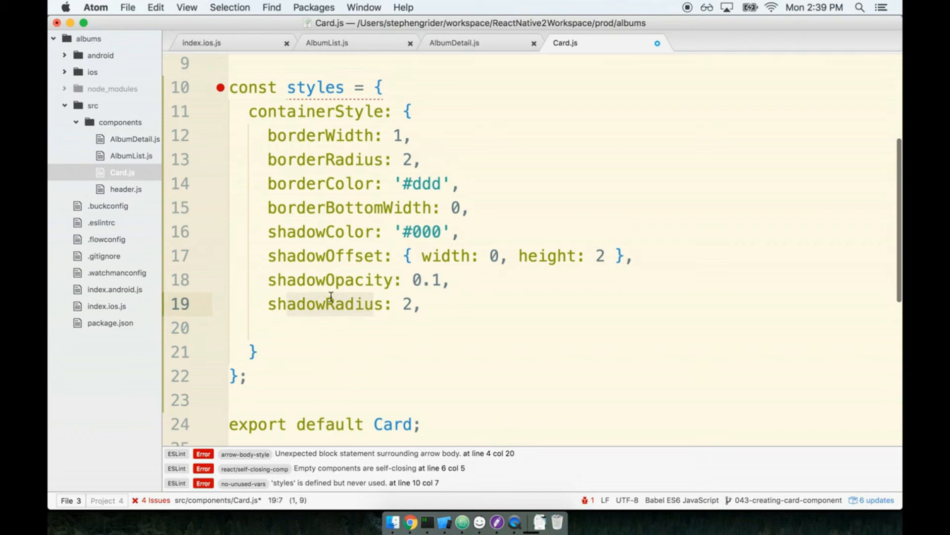
click(279, 158)
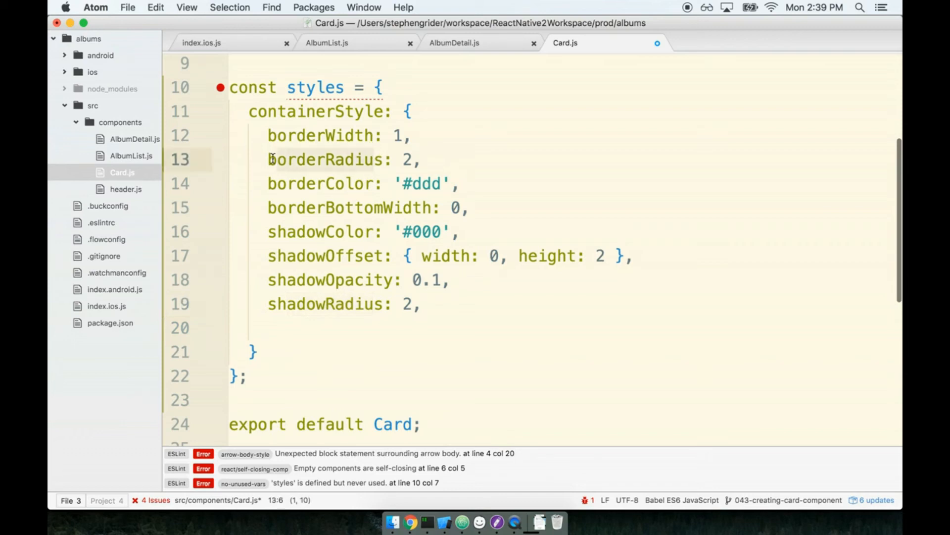
click(255, 304)
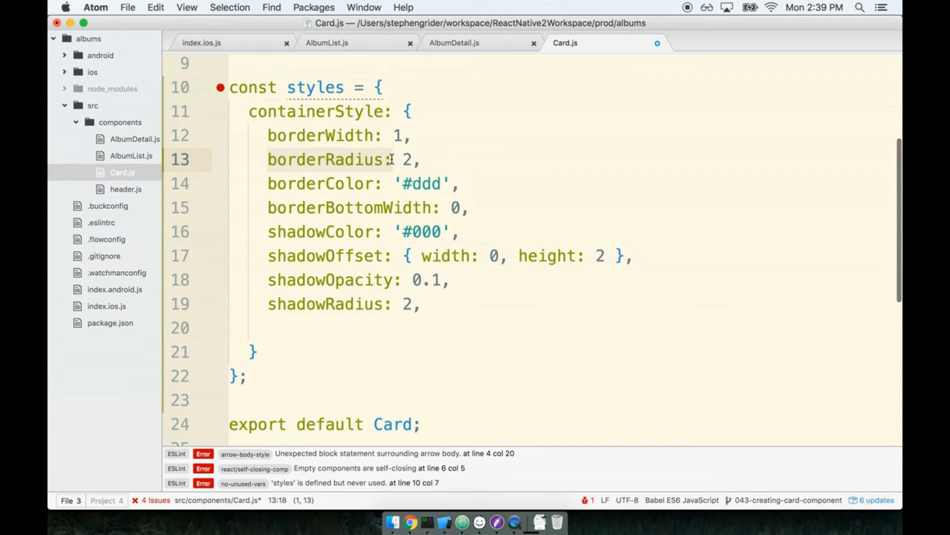
mouse_move(251, 219)
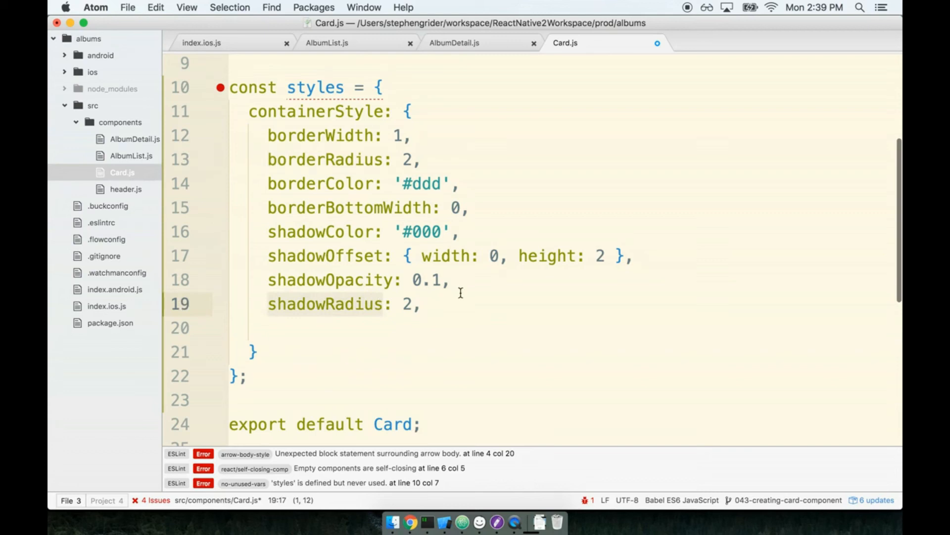
mouse_move(280, 303)
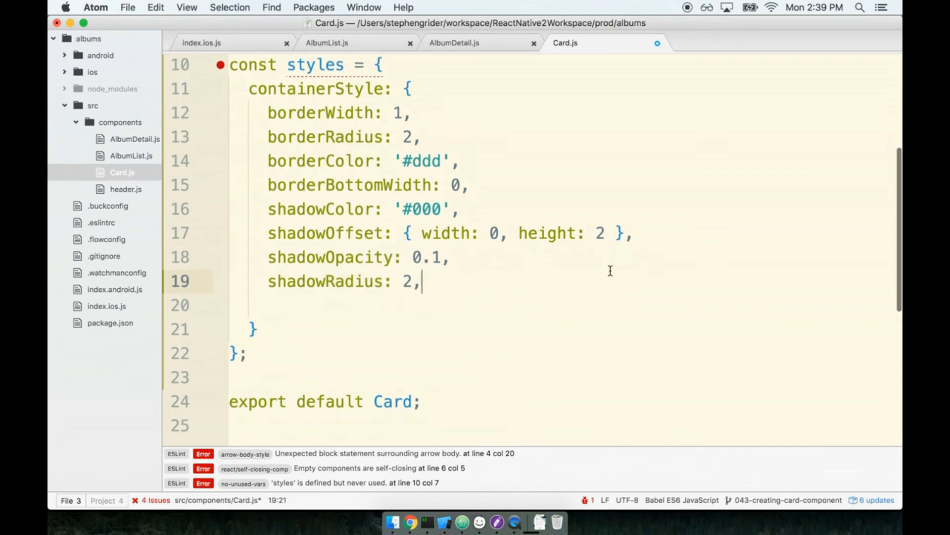
Add elevation: 1, marginLeft: 5, marginRight: 5 and marginTop: 10 to containerStyle
text(ele)
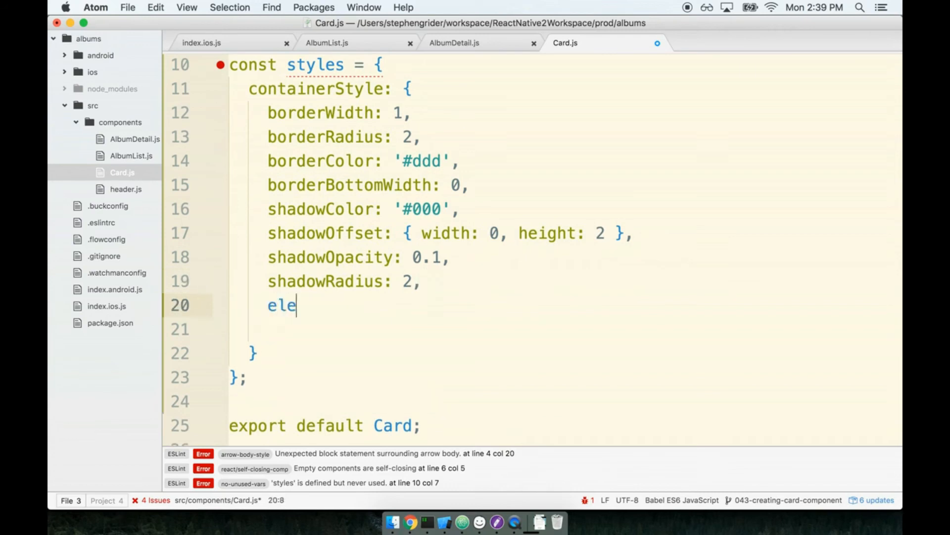
text(vation: 1,)
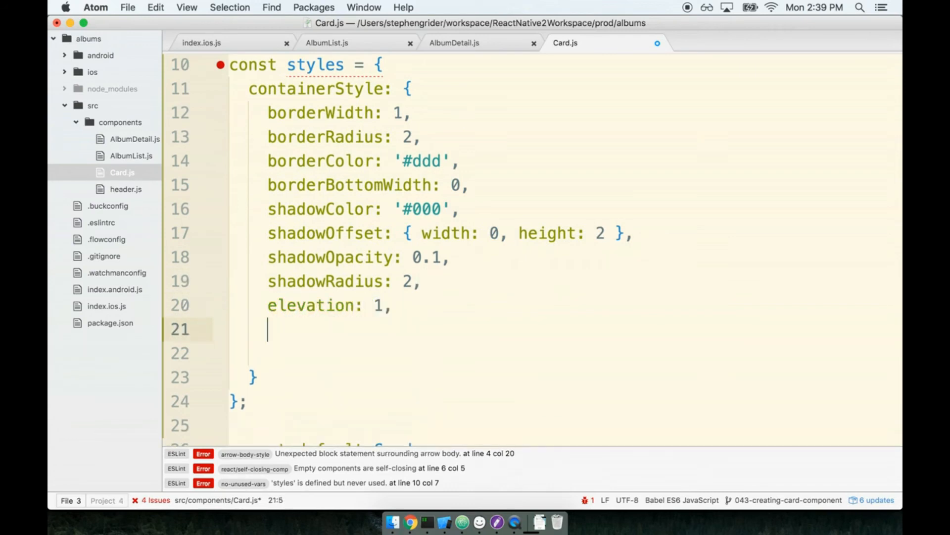
text(m)
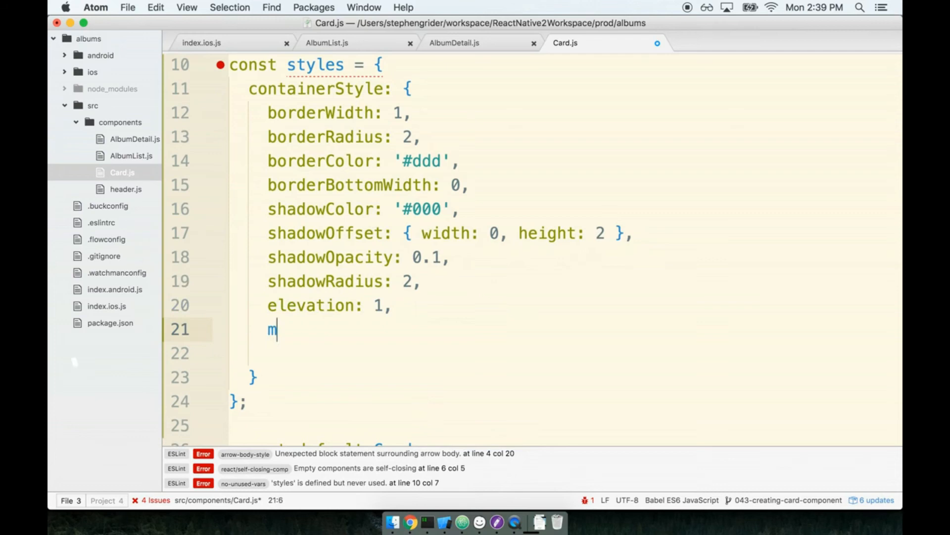
text(arginLeft:)
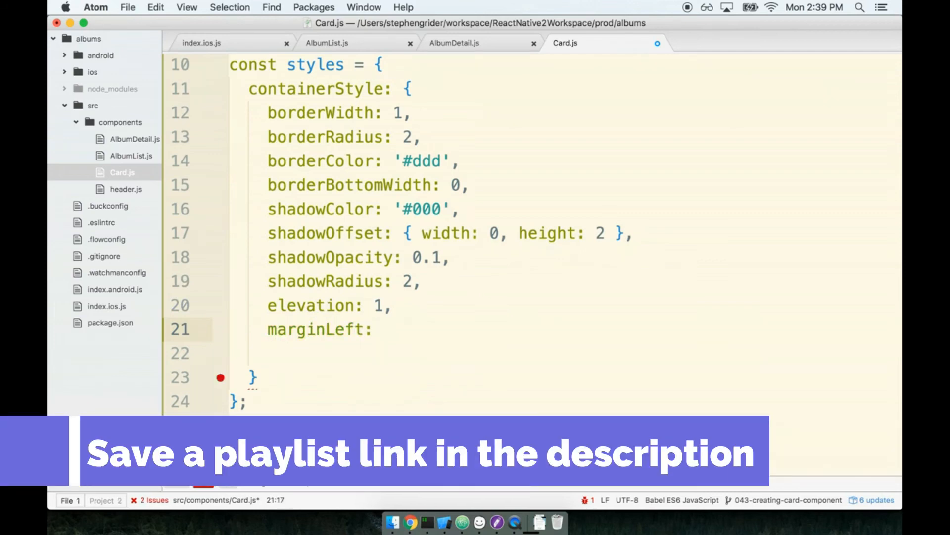
text(5,)
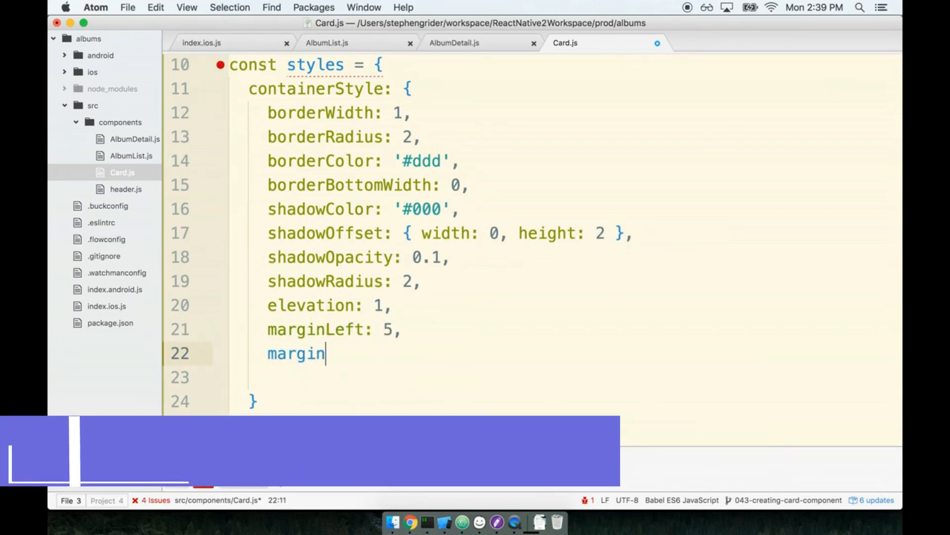
text(Right:)
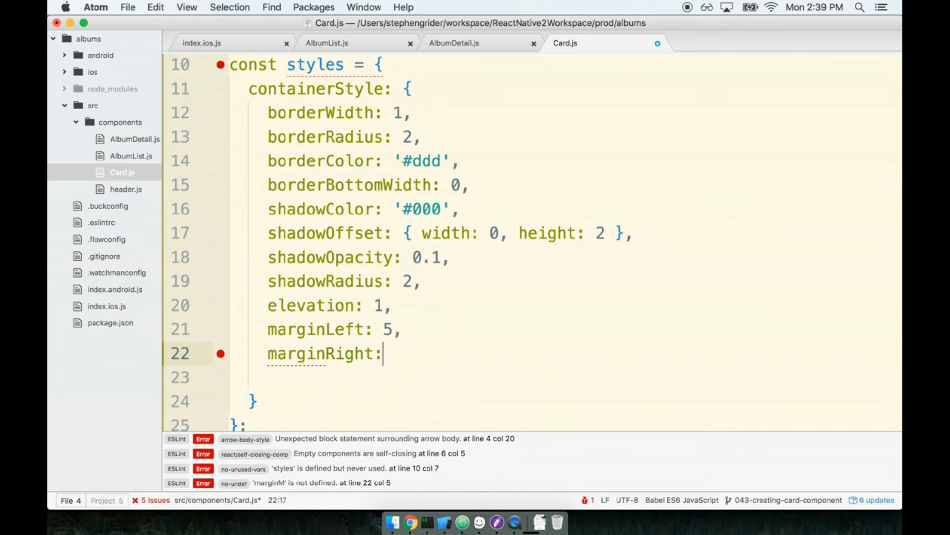
text(5,)
click(563, 377)
text(marginTop: 10)
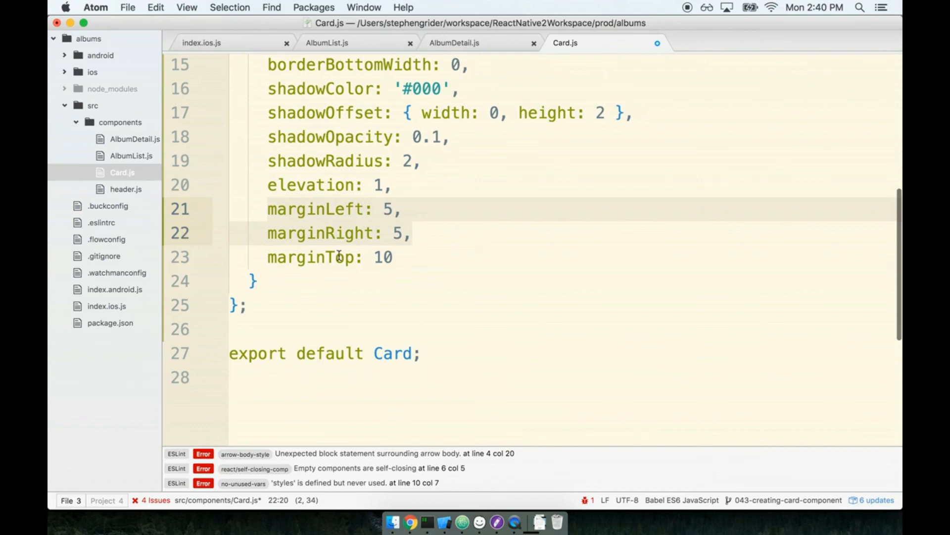
click(513, 253)
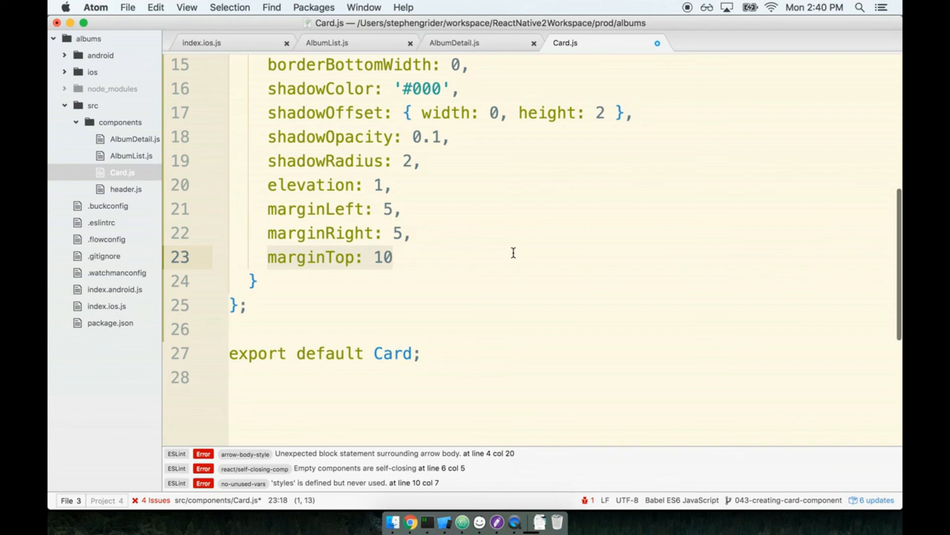
mouse_move(311, 249)
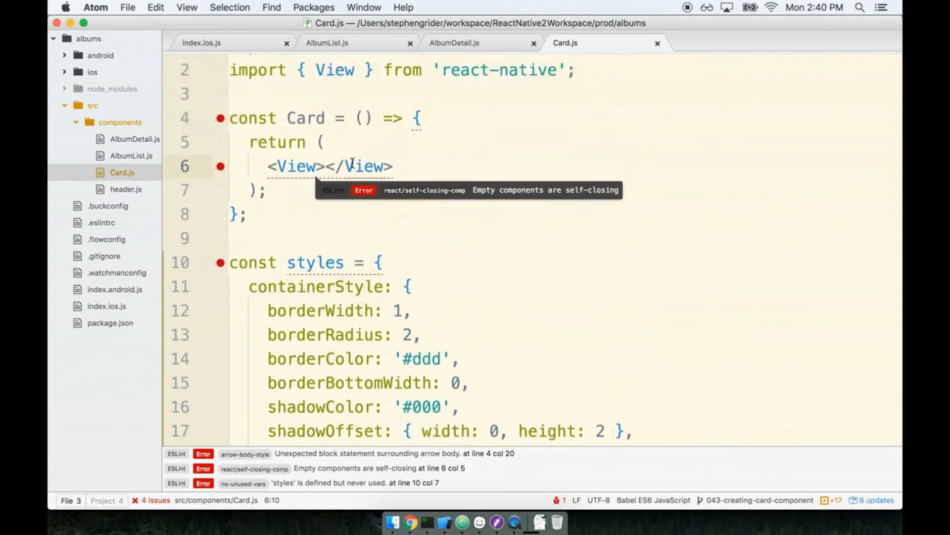
Give the Card's View style={styles.containerStyle} with </View> on its own line
text(s)
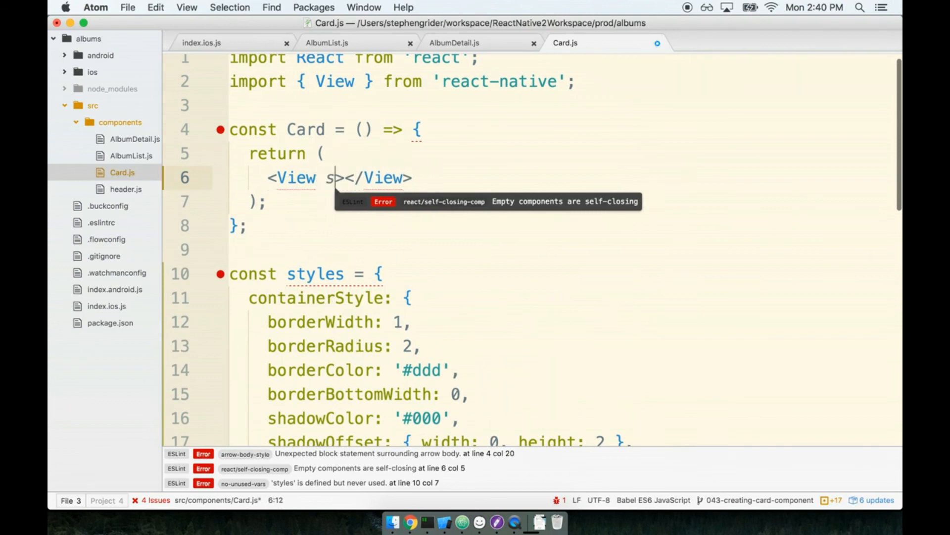
text(tyle)
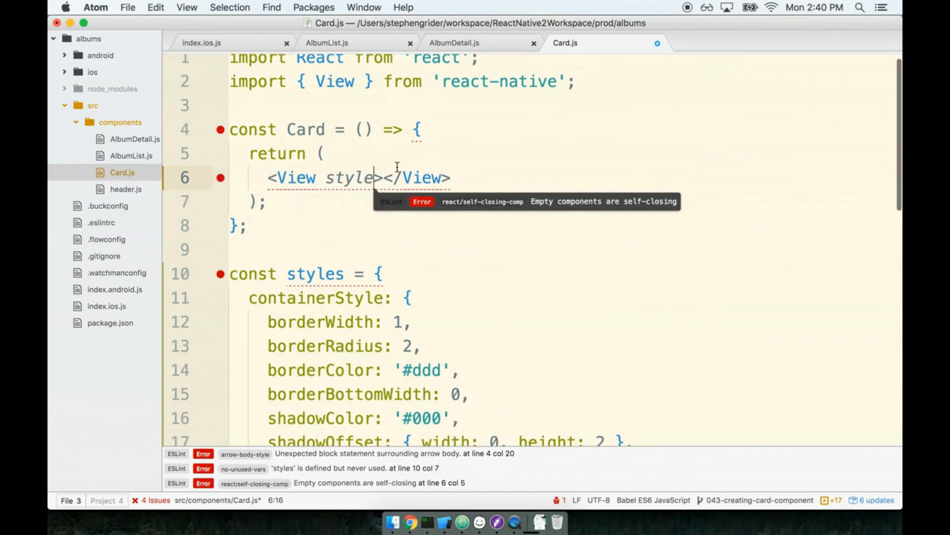
mouse_move(419, 215)
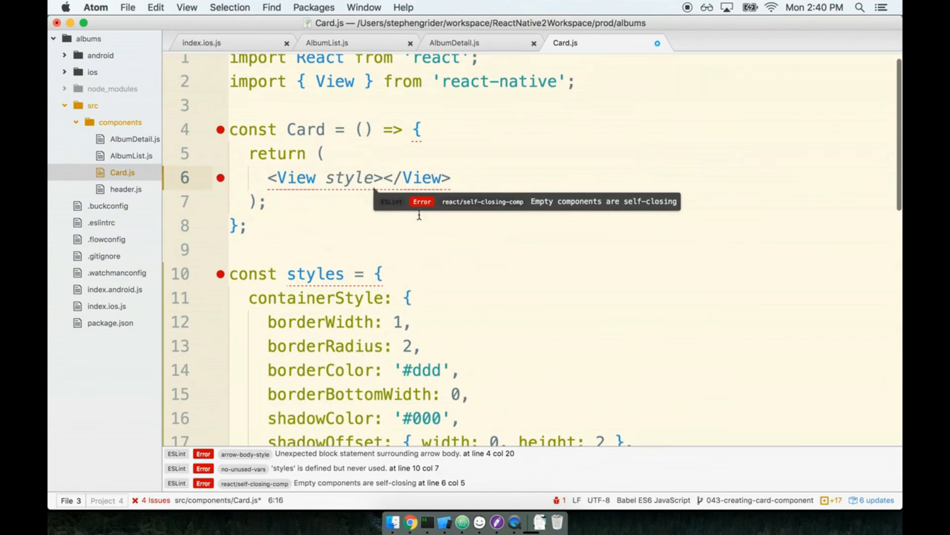
text(={})
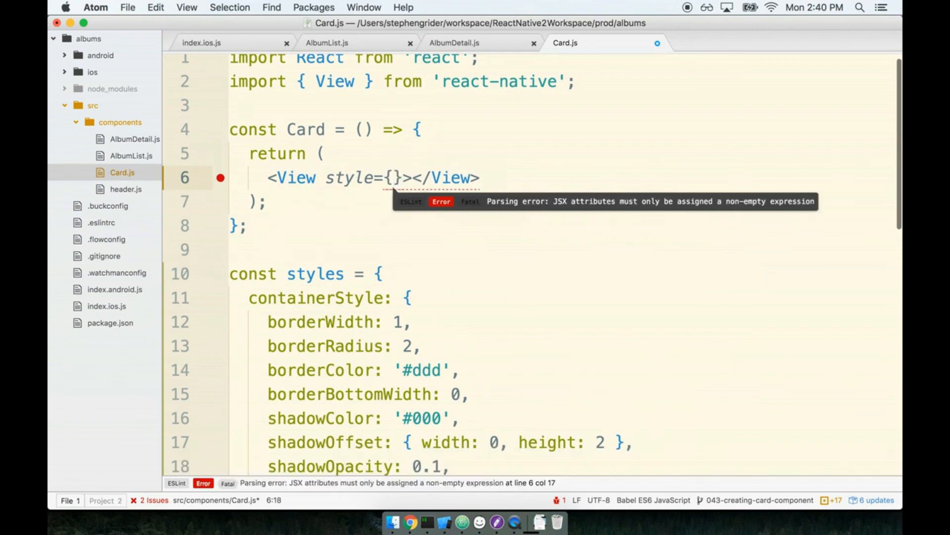
text(styles.containerS)
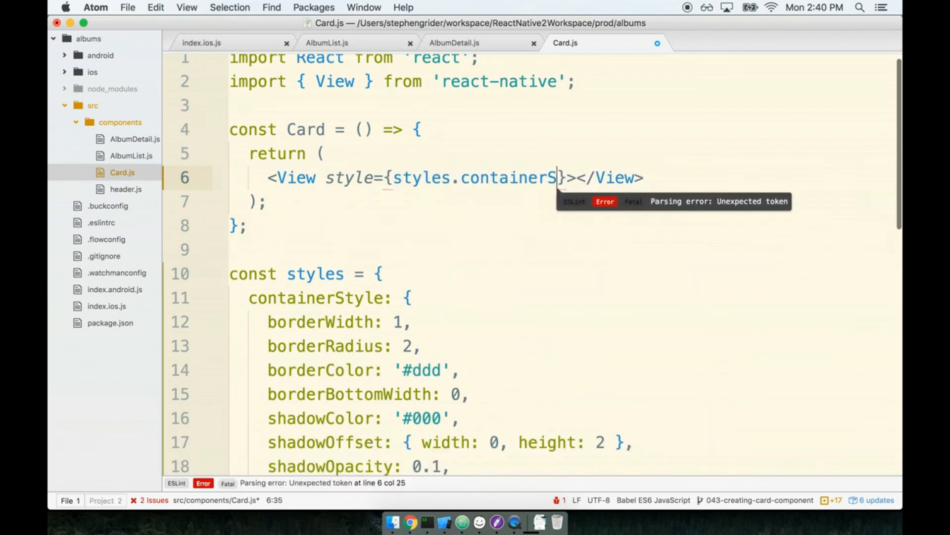
text(tyle)
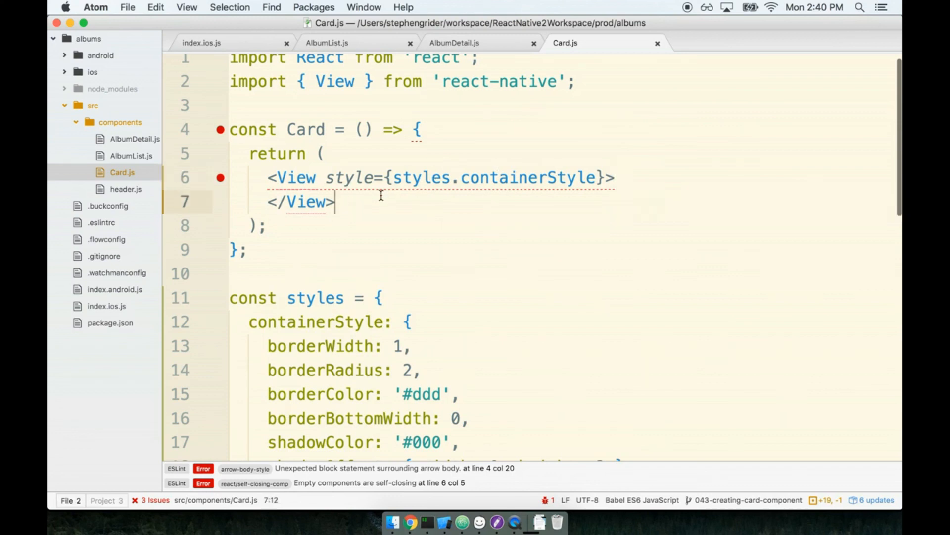
scroll(down, 3)
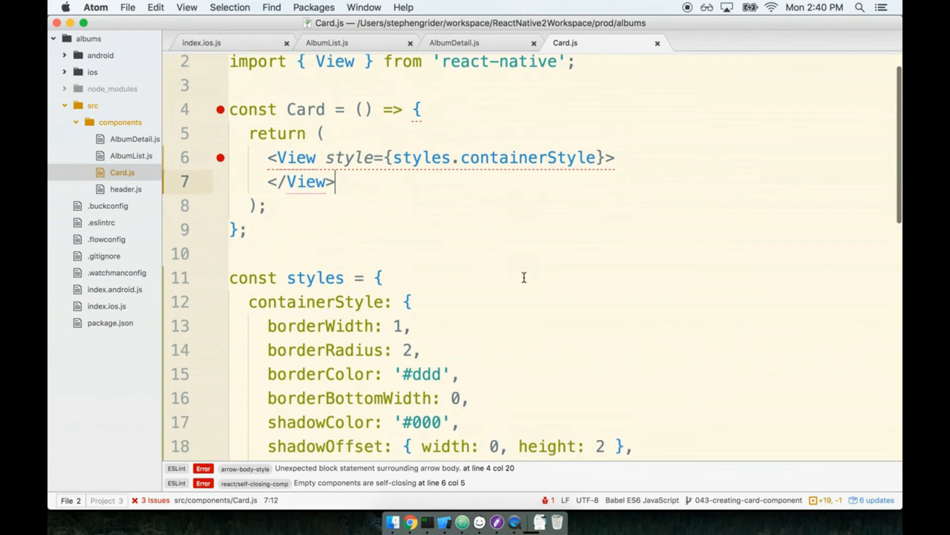
scroll(down, 3)
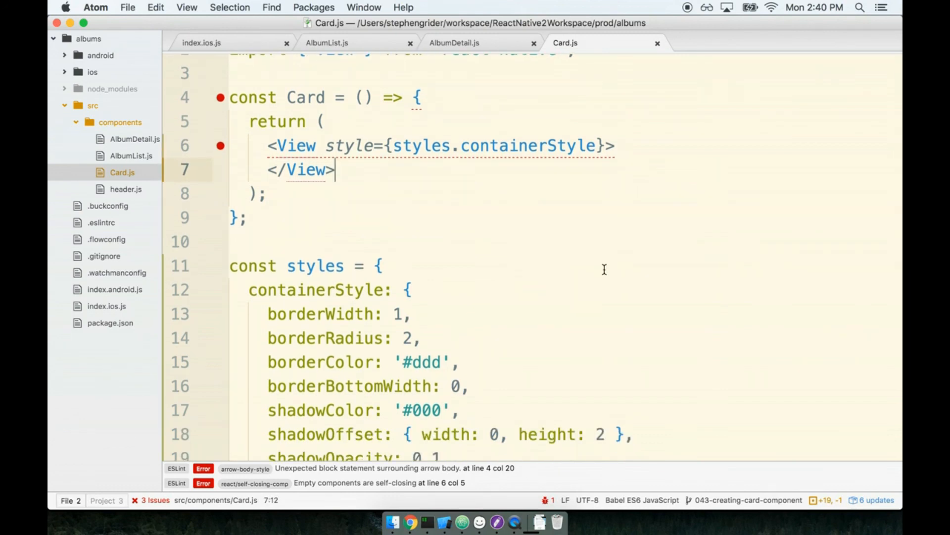